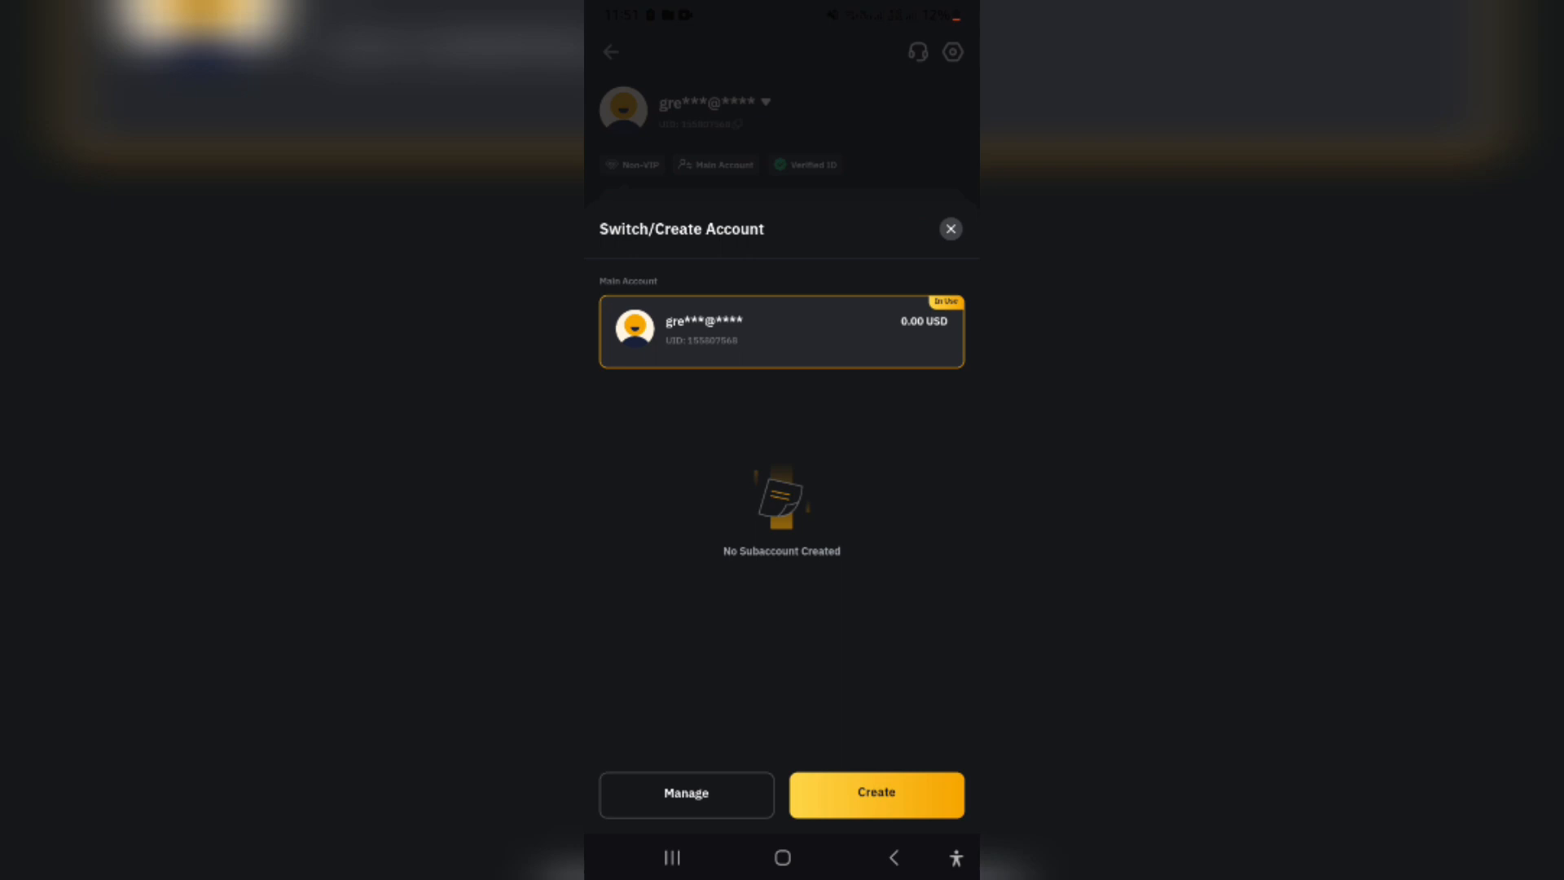
{"action": "left_click", "coordinate": [685, 794]}
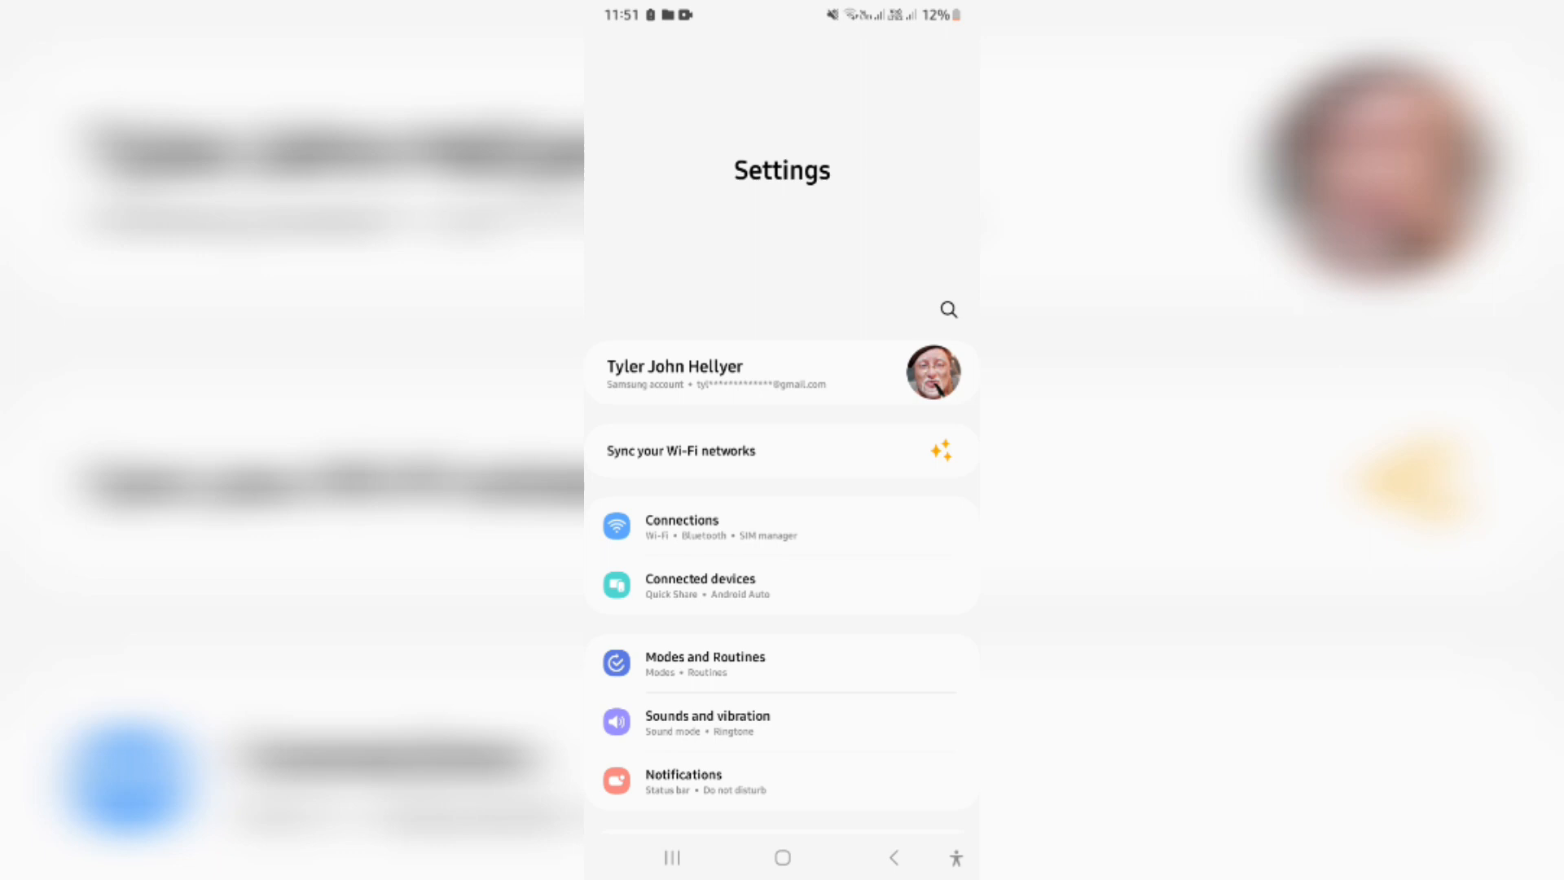
Find Bybit by searching 'byb' in the installed apps list and open its App info
{"action": "scroll", "scroll_direction": "down", "scroll_amount": 3}
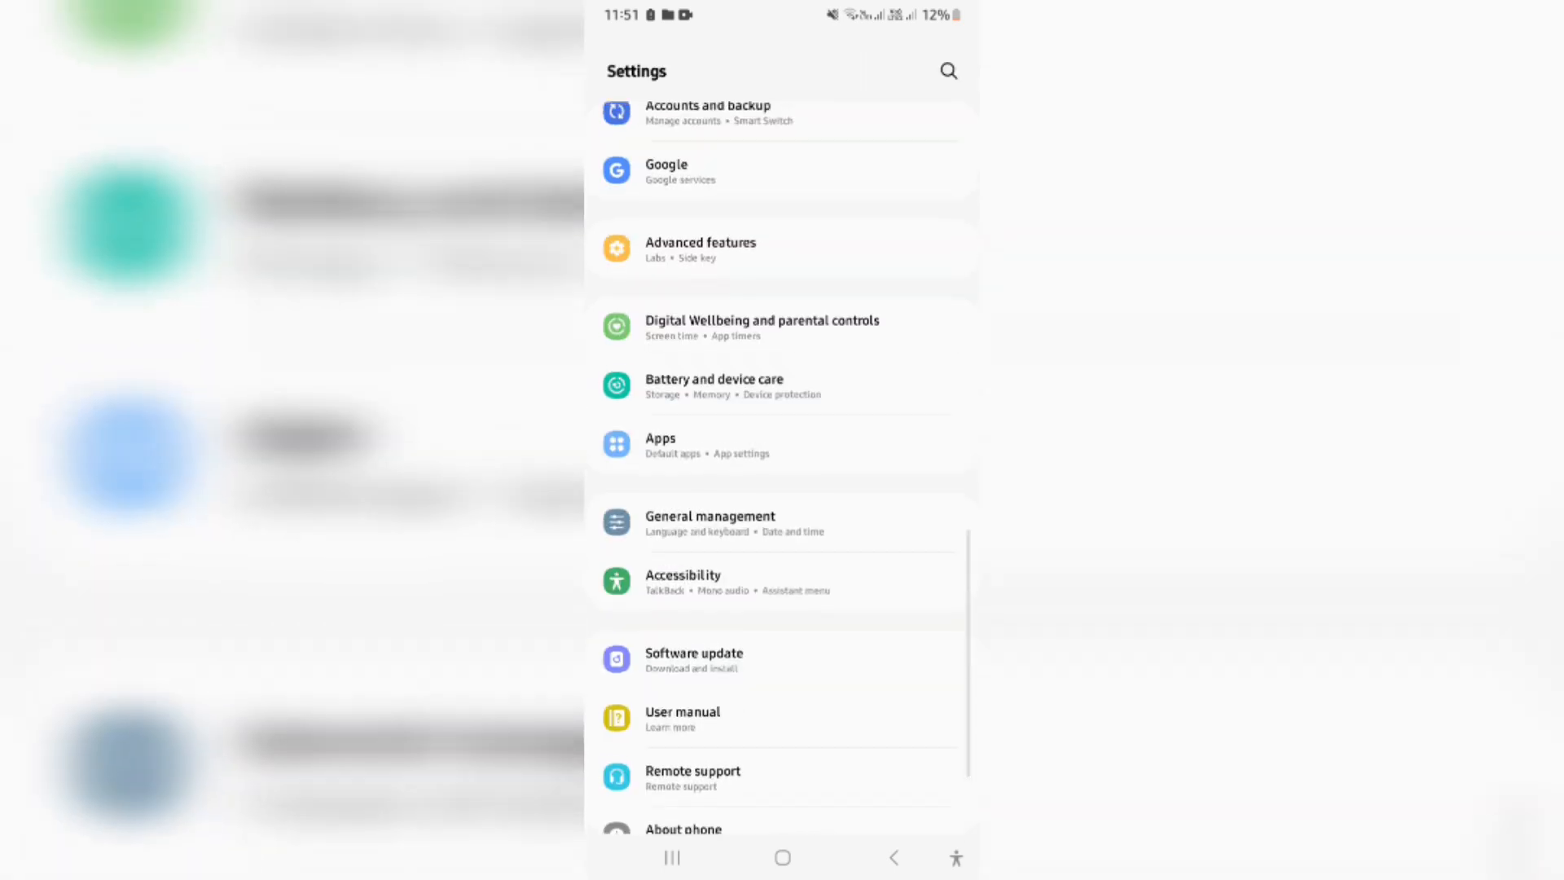
{"action": "left_click", "coordinate": [660, 445]}
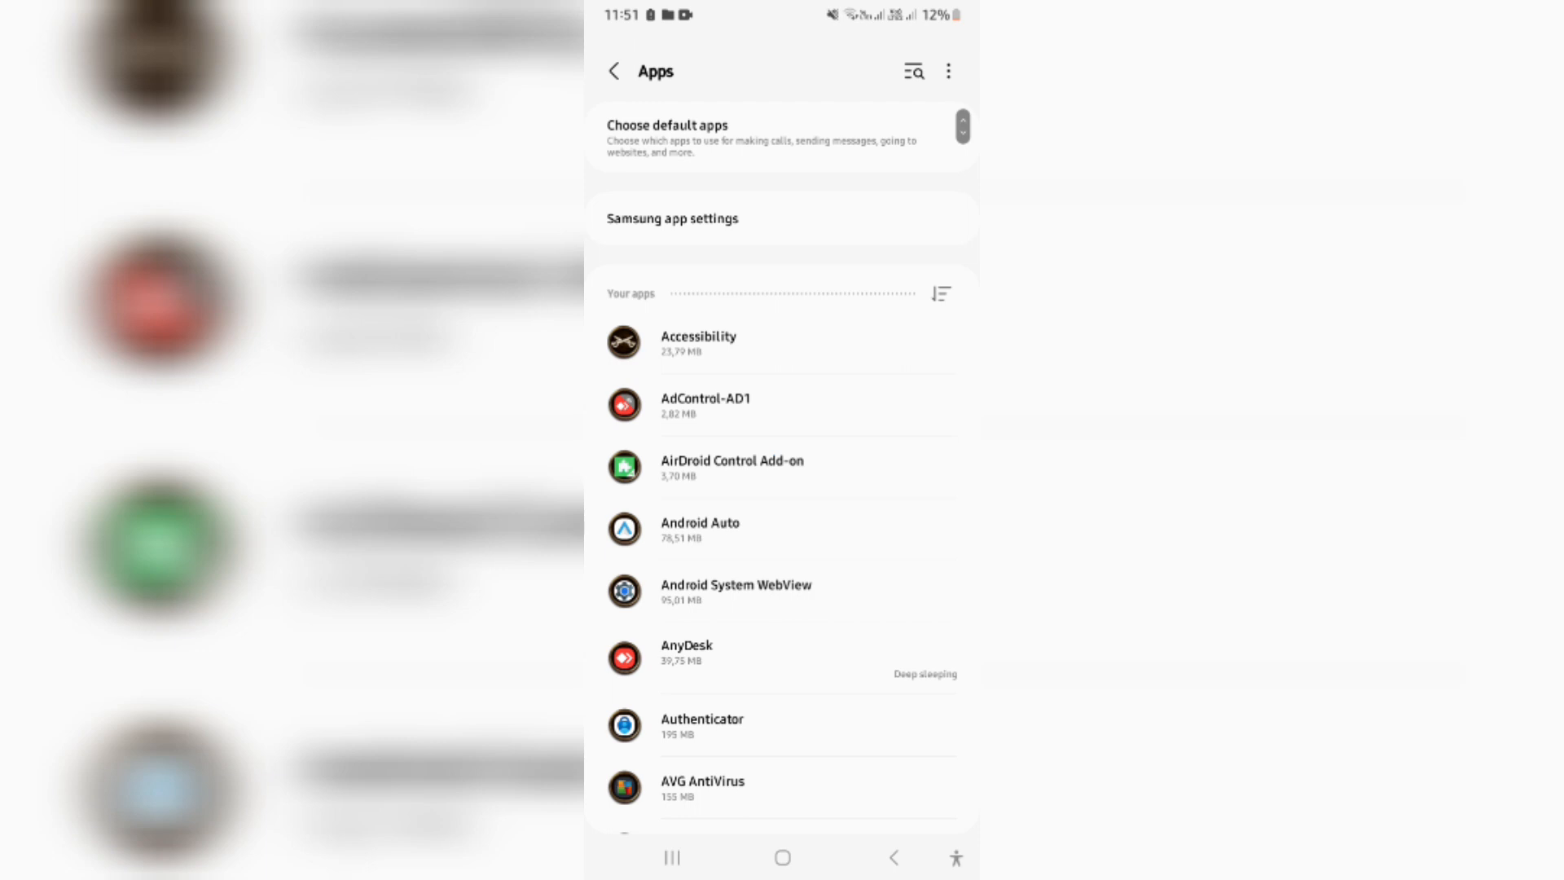
{"action": "left_click", "coordinate": [915, 72]}
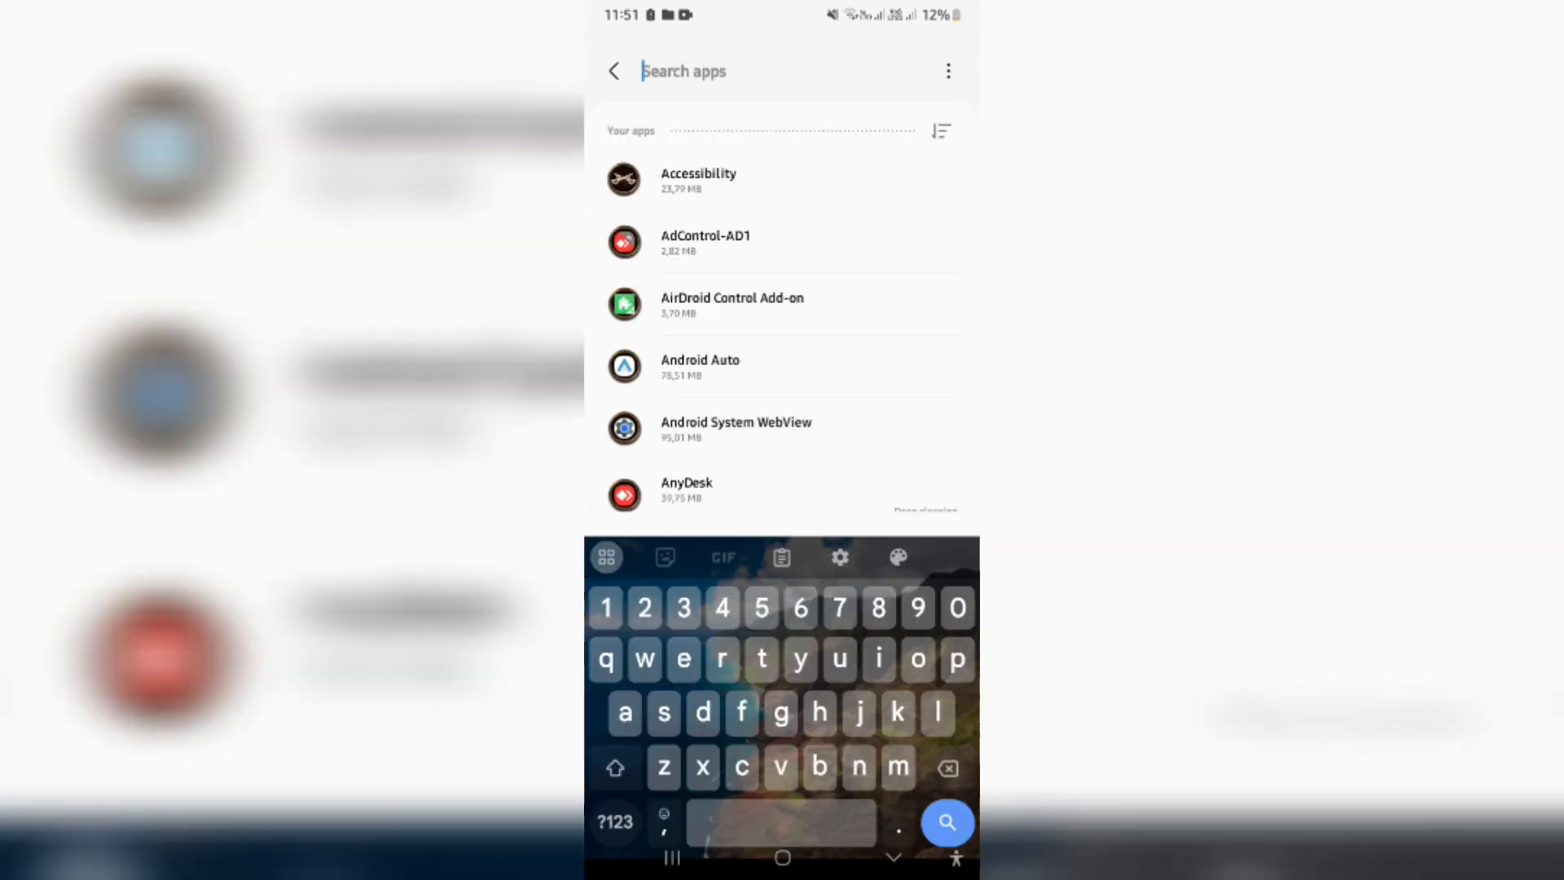
{"action": "type", "text": "bybi"}
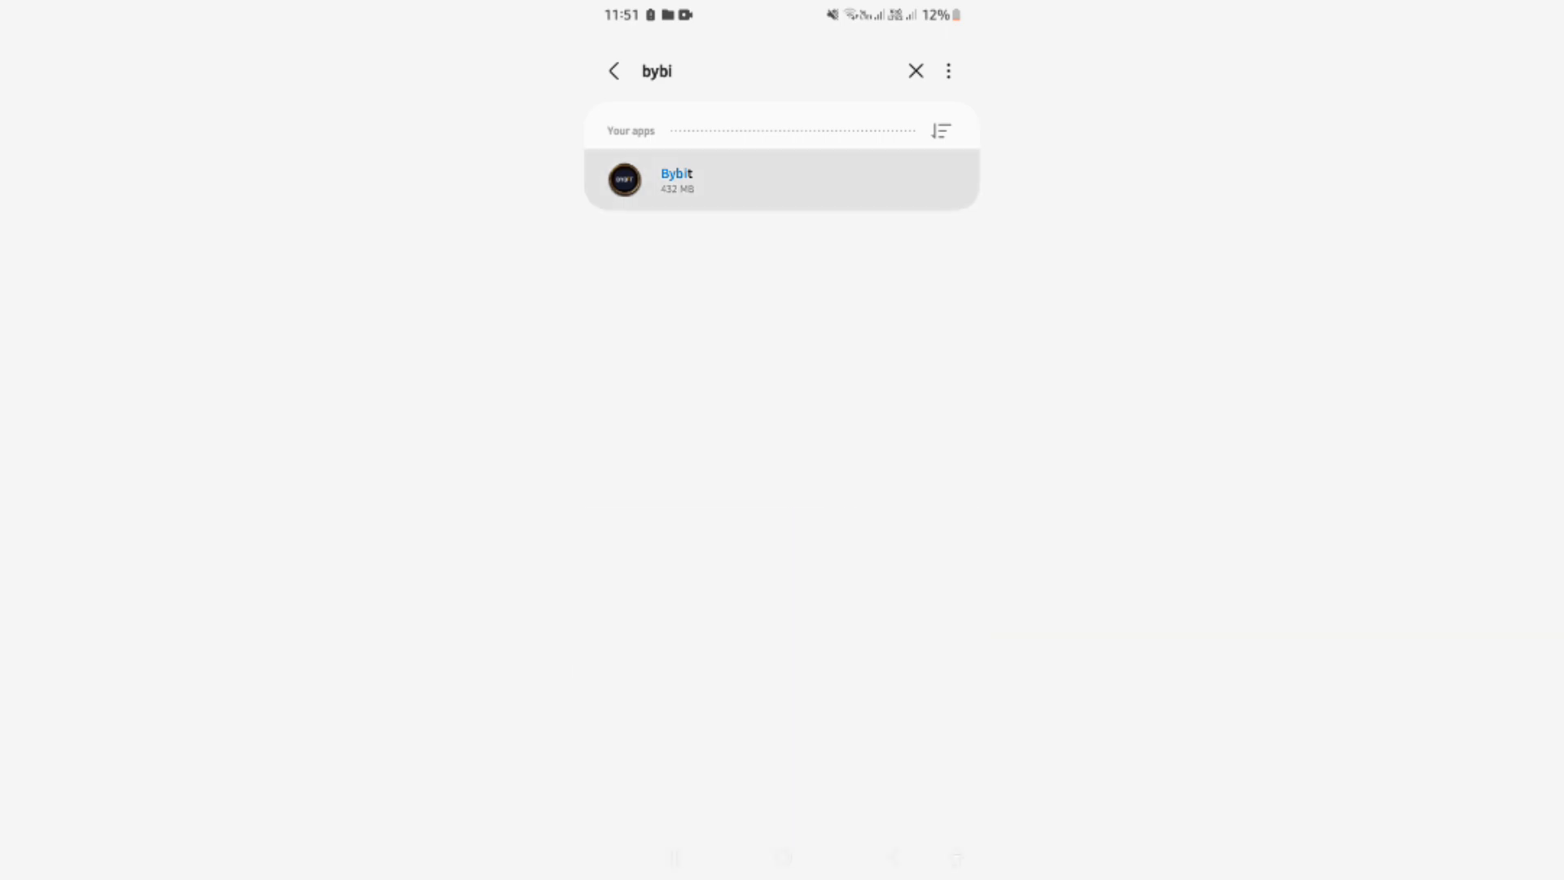
{"action": "left_click", "coordinate": [676, 180]}
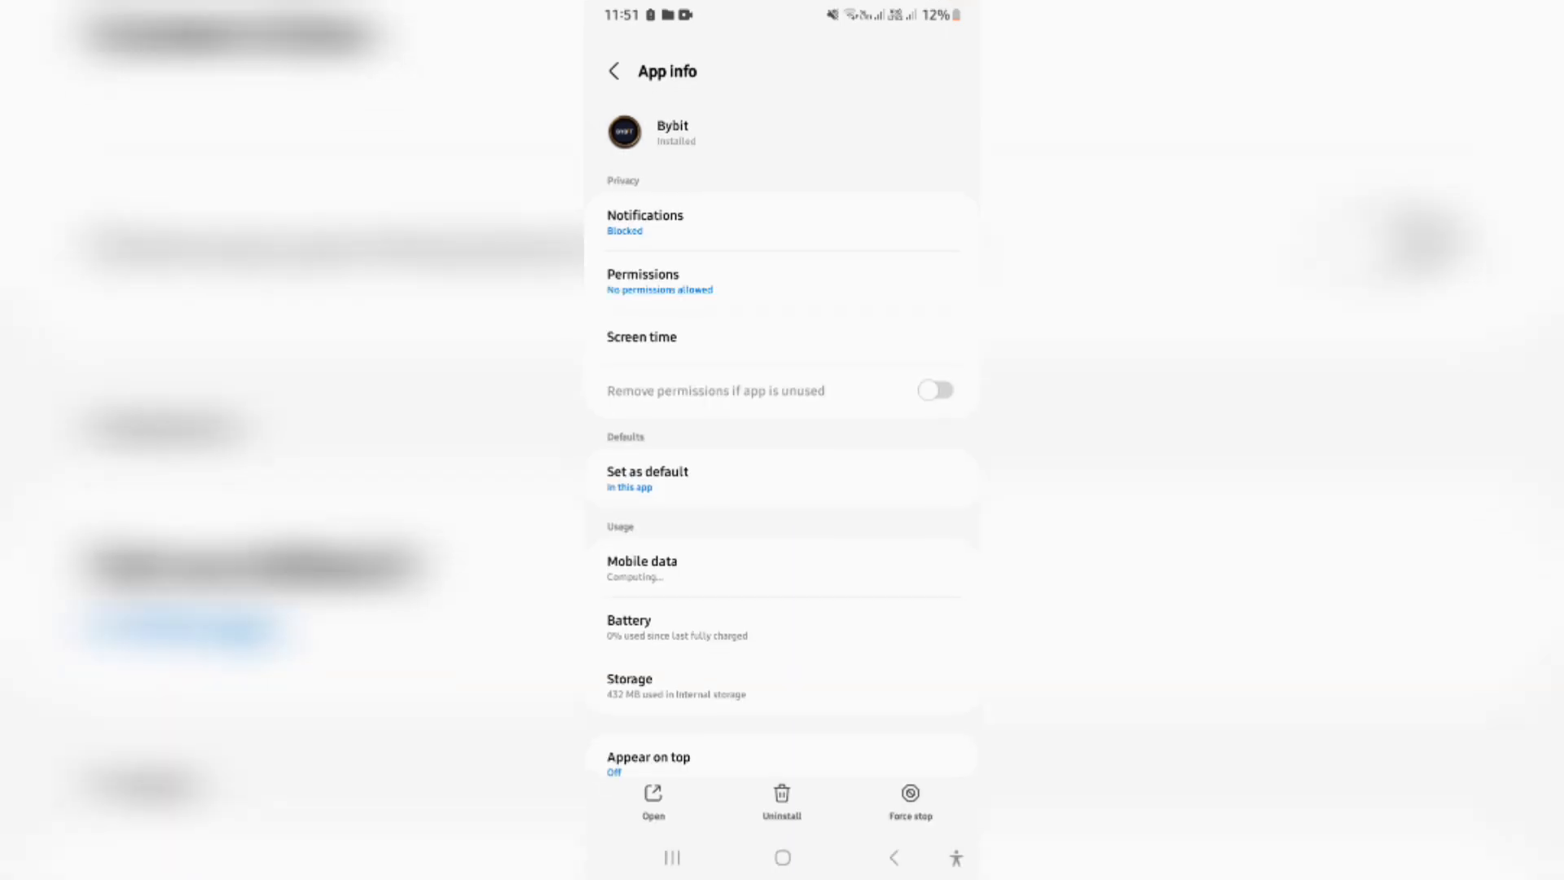
Open Bybit's Storage details showing app, data and cache usage with Clear data
{"action": "left_click", "coordinate": [936, 389]}
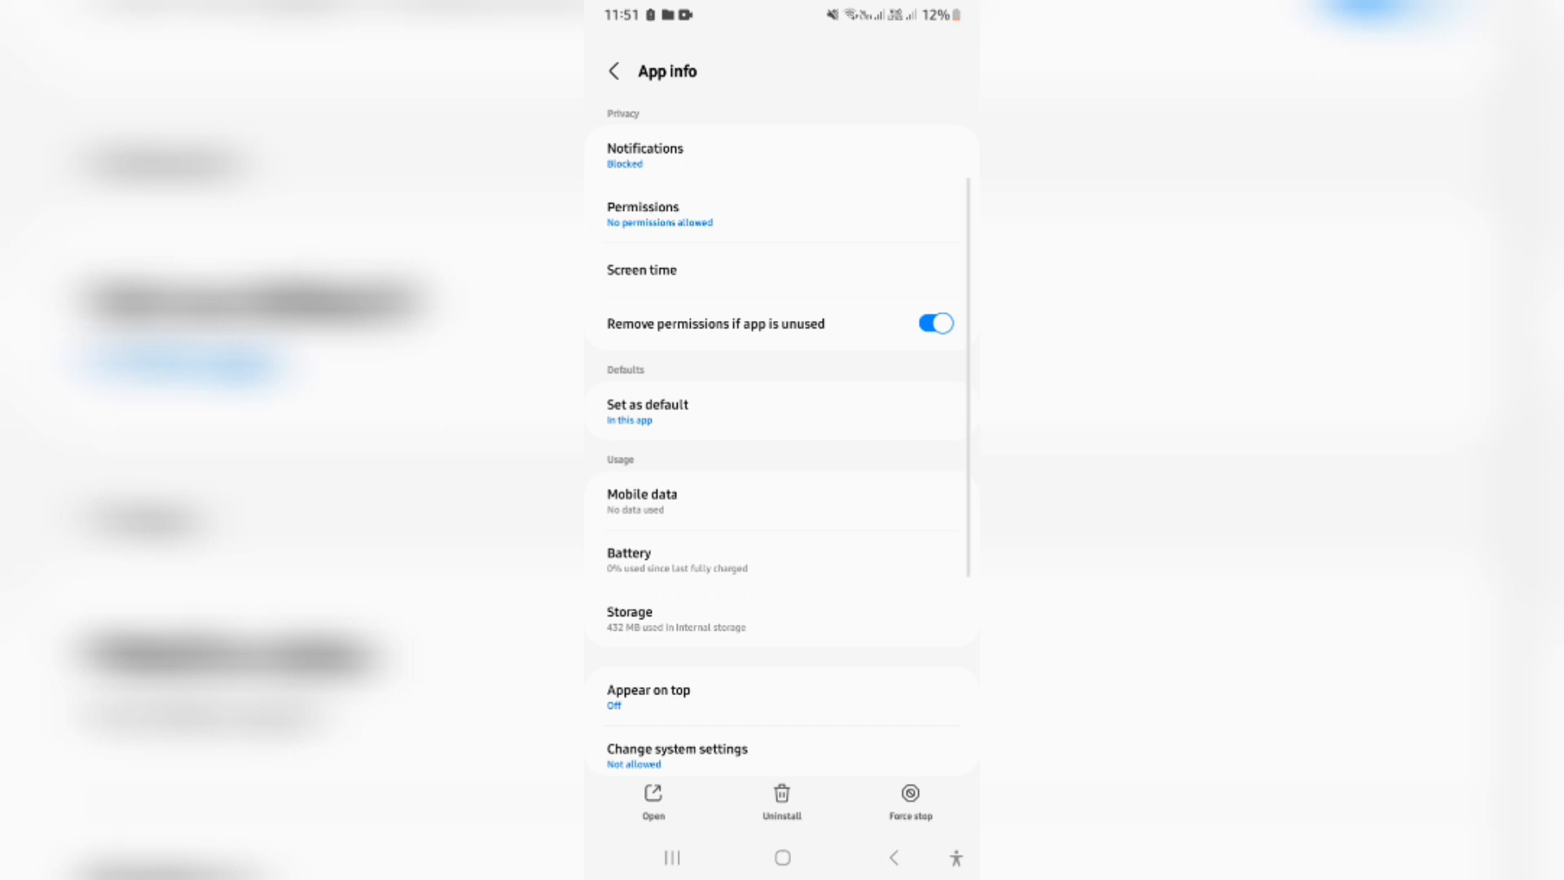
{"action": "left_click", "coordinate": [629, 612]}
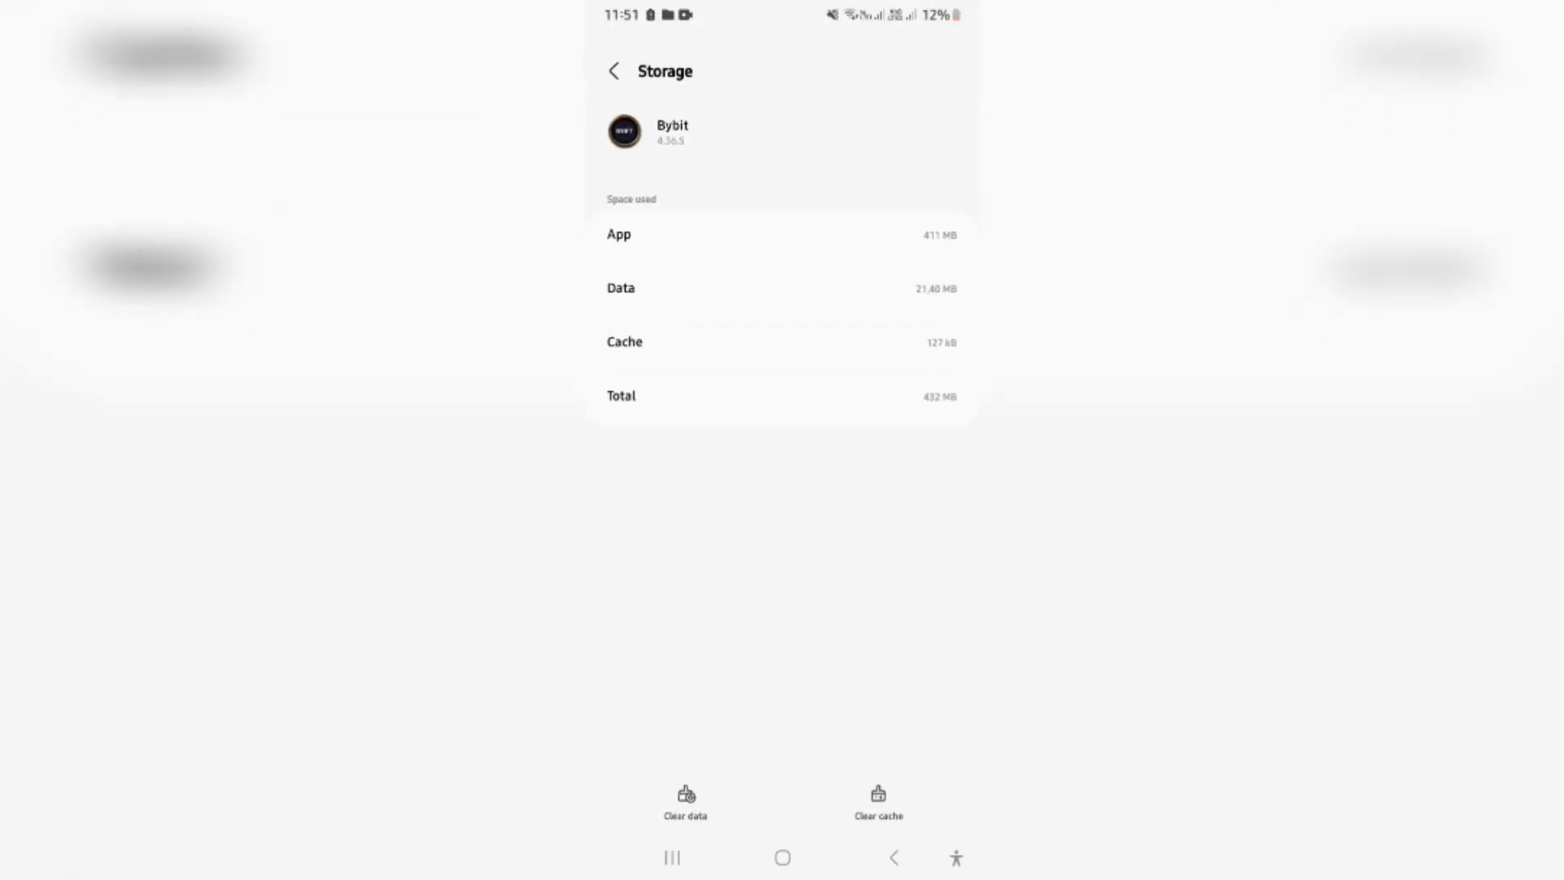